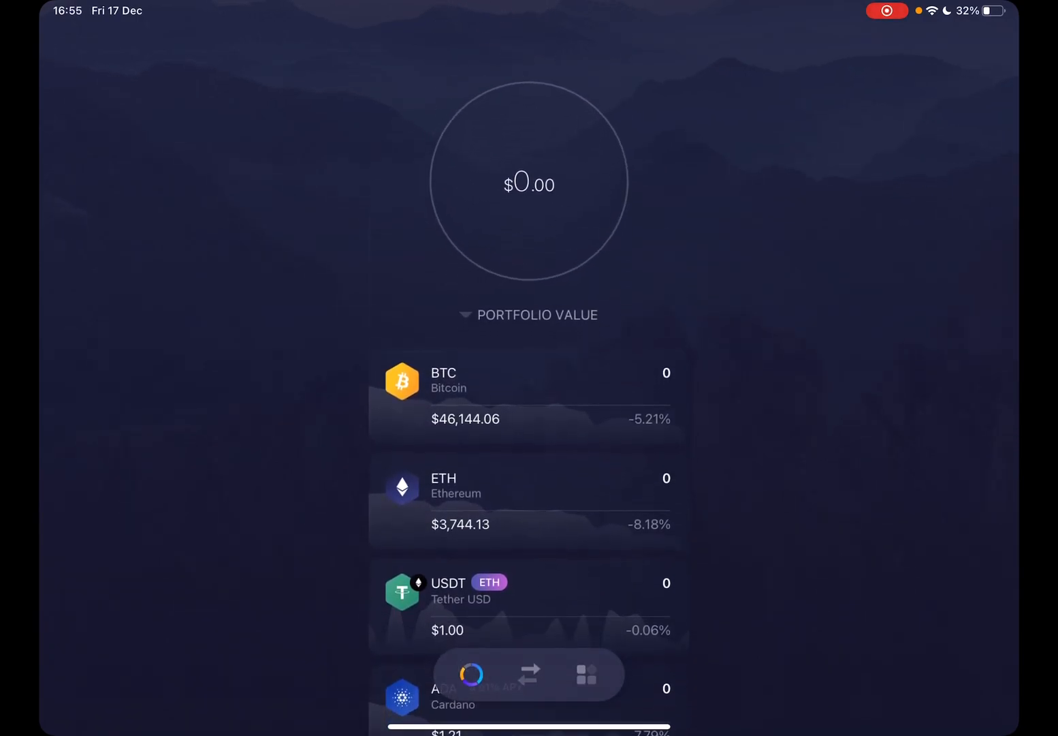
Step: Switch from the portfolio overview to the dashboard listing wallet feature shortcuts
{"action": "left_click", "coordinate": [584, 673]}
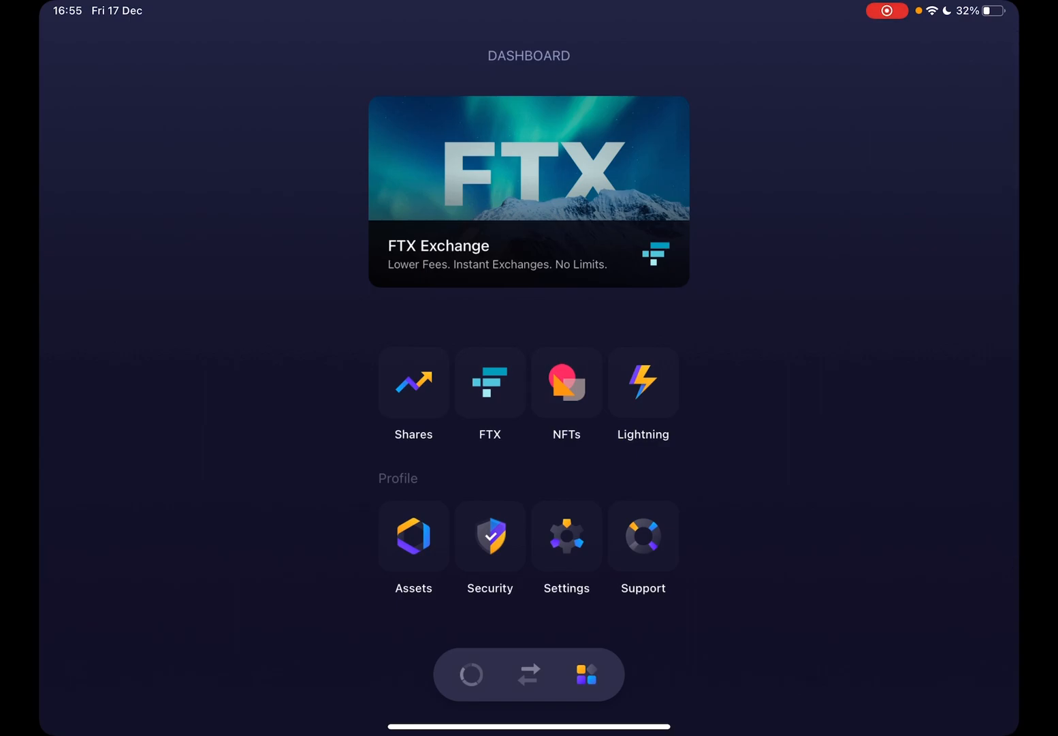
Step: Enter the empty NFT gallery and reveal the Solana receive QR code and address
{"action": "left_click", "coordinate": [566, 383]}
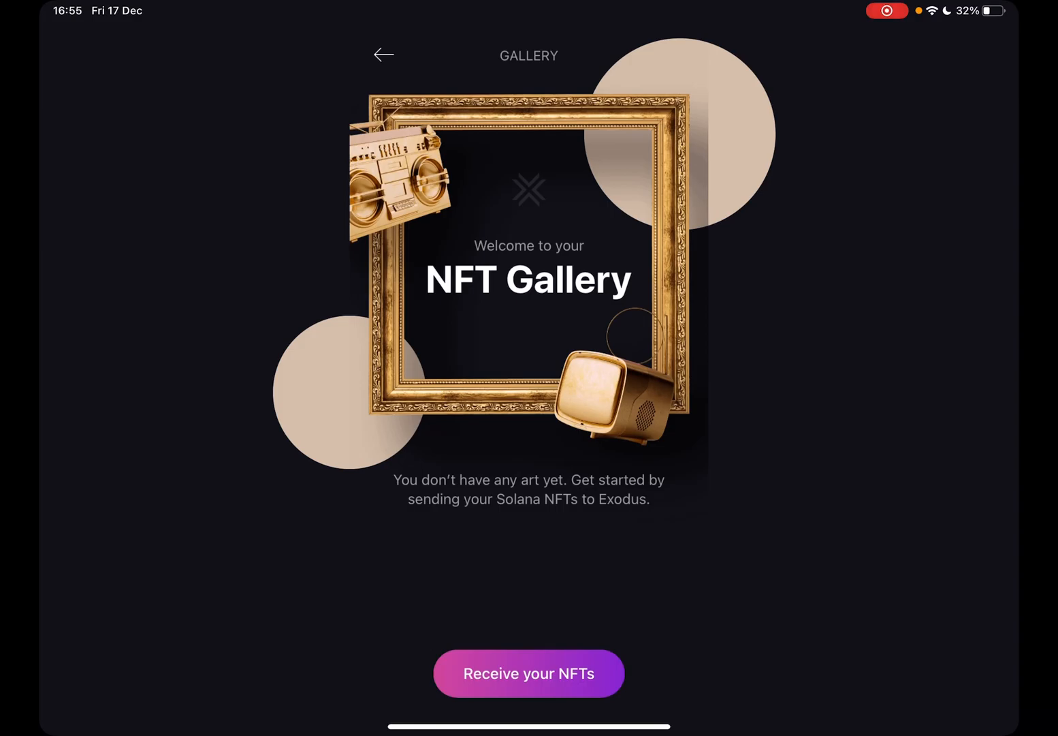
{"action": "scroll", "scroll_direction": "up", "scroll_amount": 3}
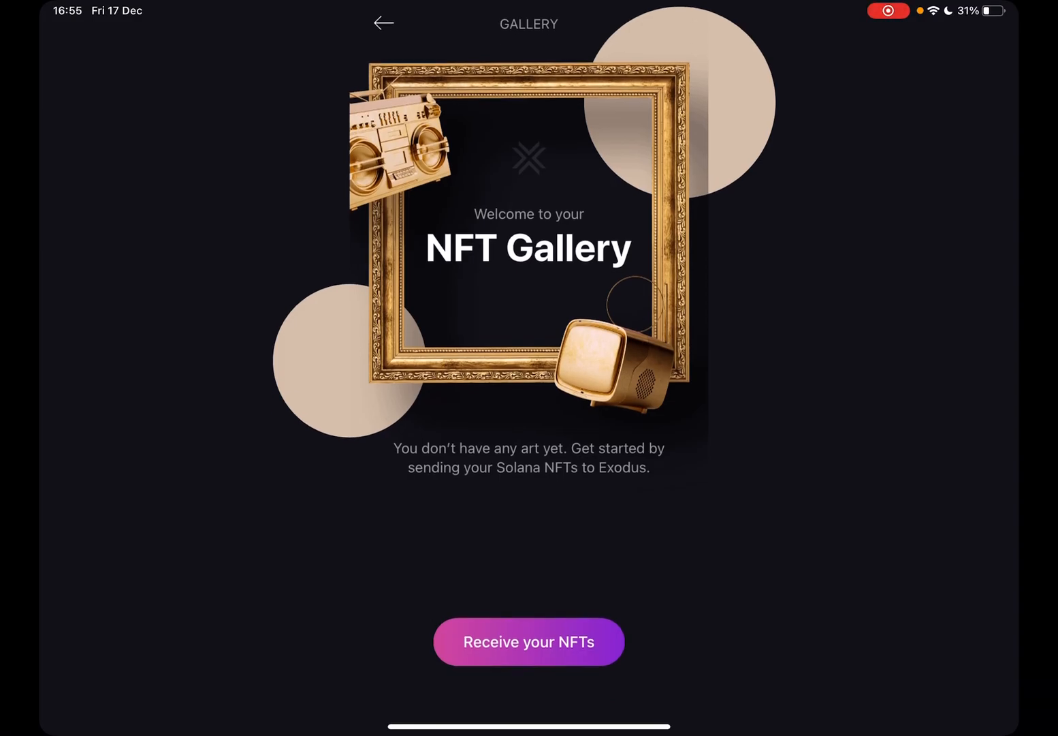
{"action": "scroll", "scroll_direction": "down", "scroll_amount": 3}
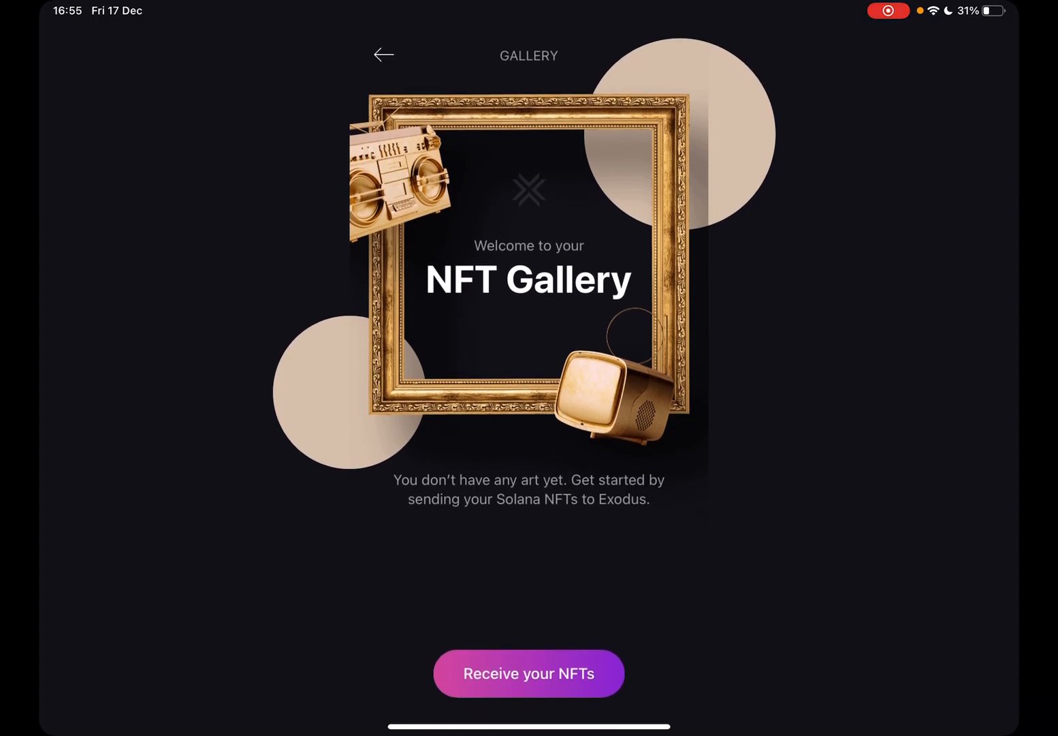
{"action": "left_click", "coordinate": [529, 673]}
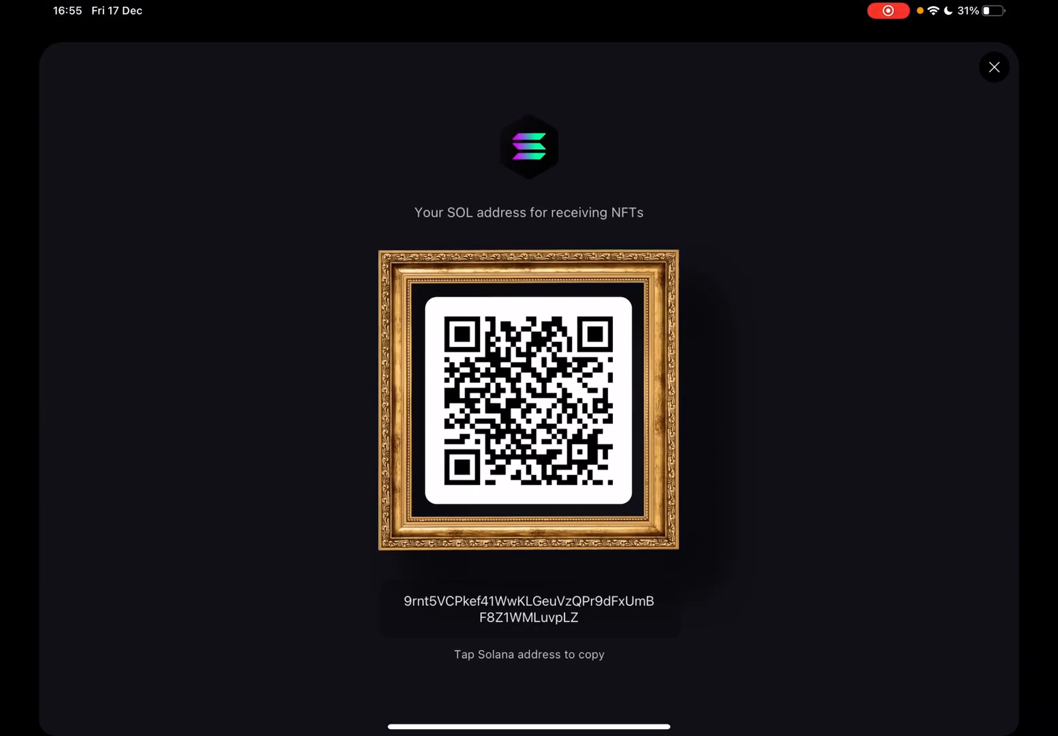